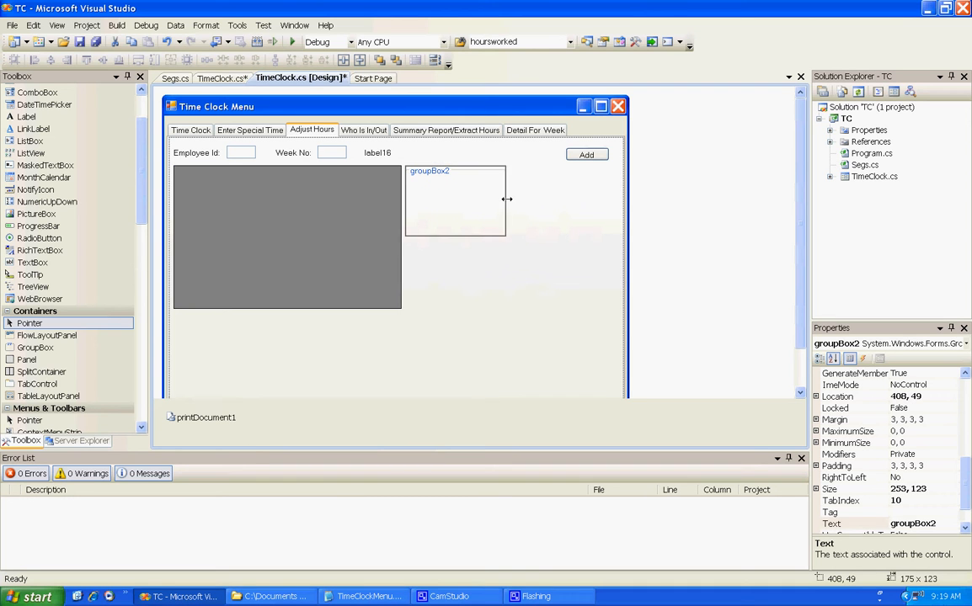
Resize groupBox2 to be narrower and stretch it taller beside the grey panel.
drag(507, 198, 455, 259)
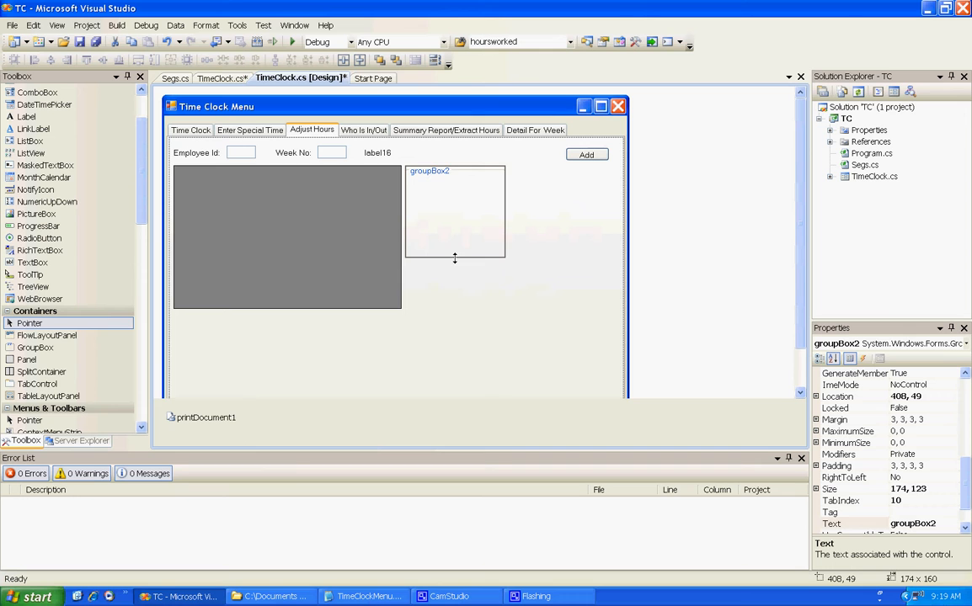
drag(455, 260, 454, 309)
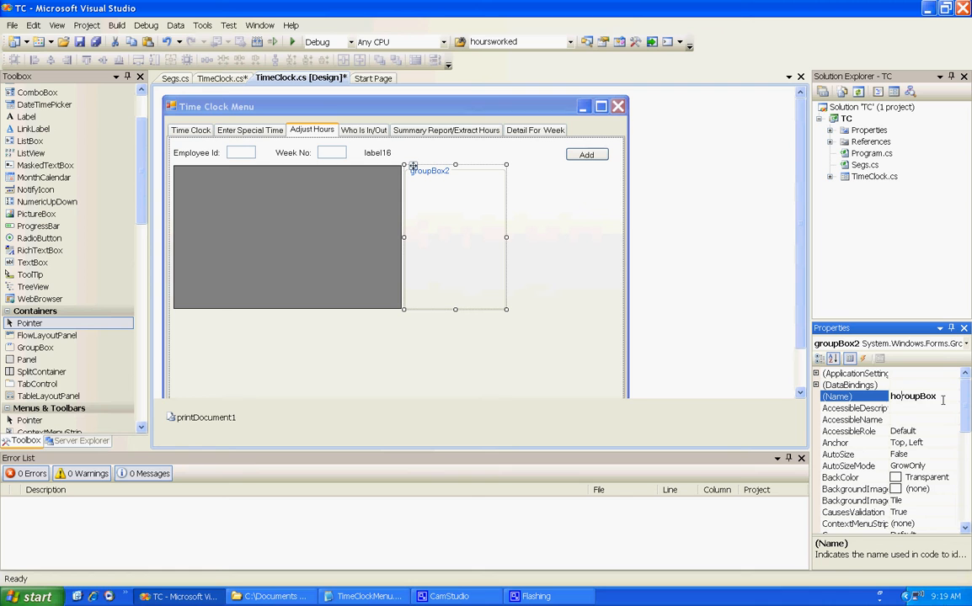
Set the group box (Name) to hoursGroupBox, clear its Text caption, and save all.
text(hoursGroupBox)
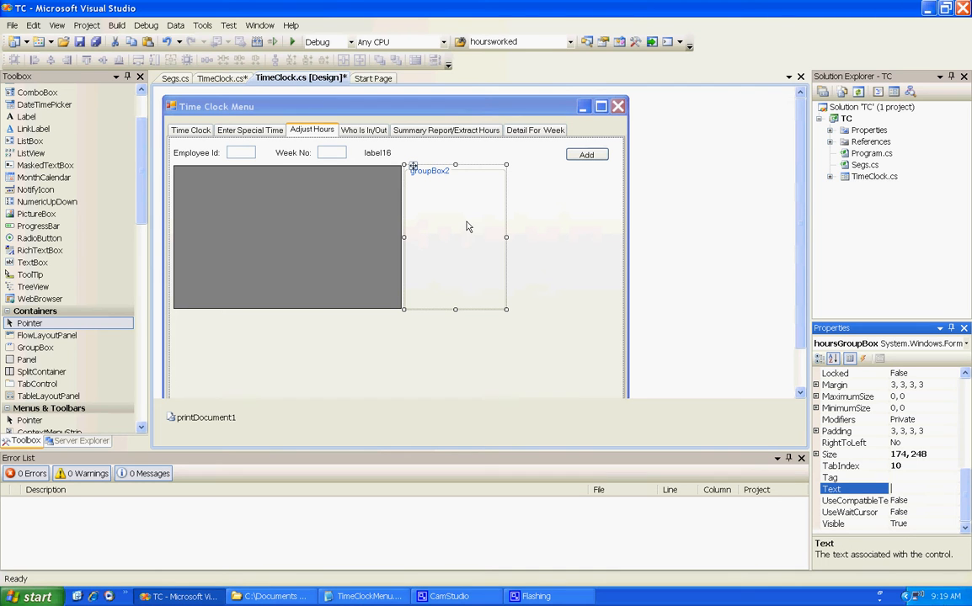
click(95, 42)
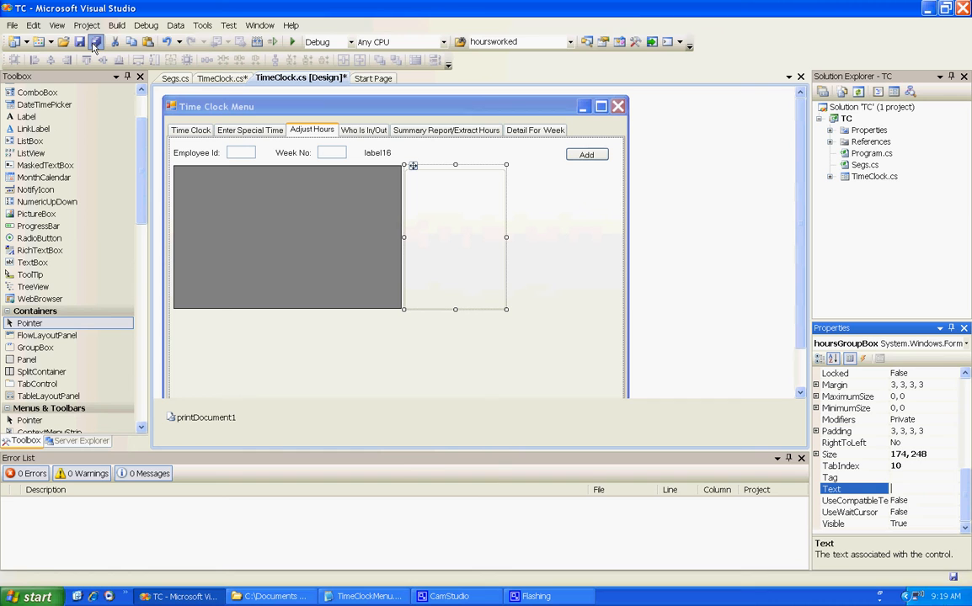
click(96, 42)
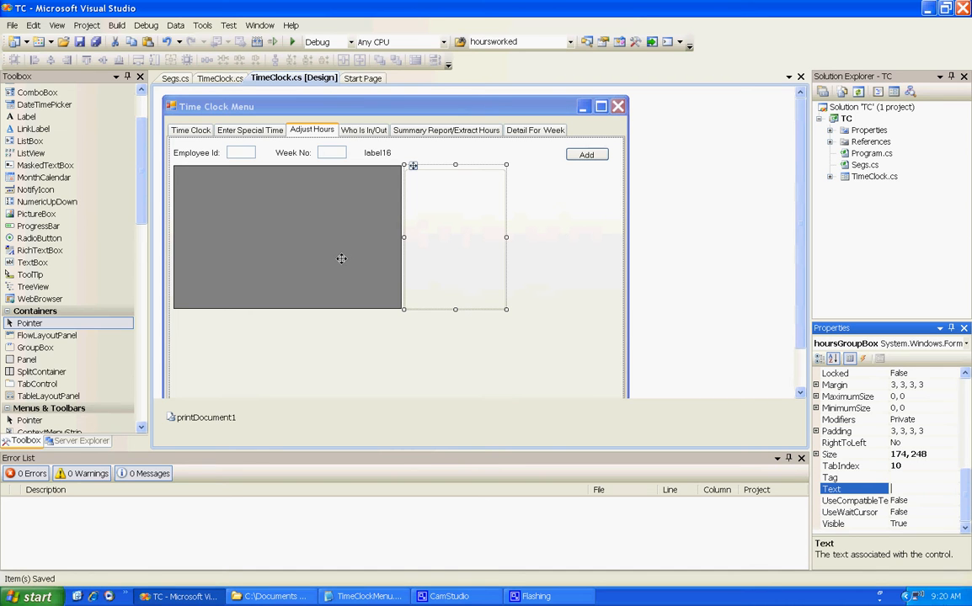
mouse_move(325, 198)
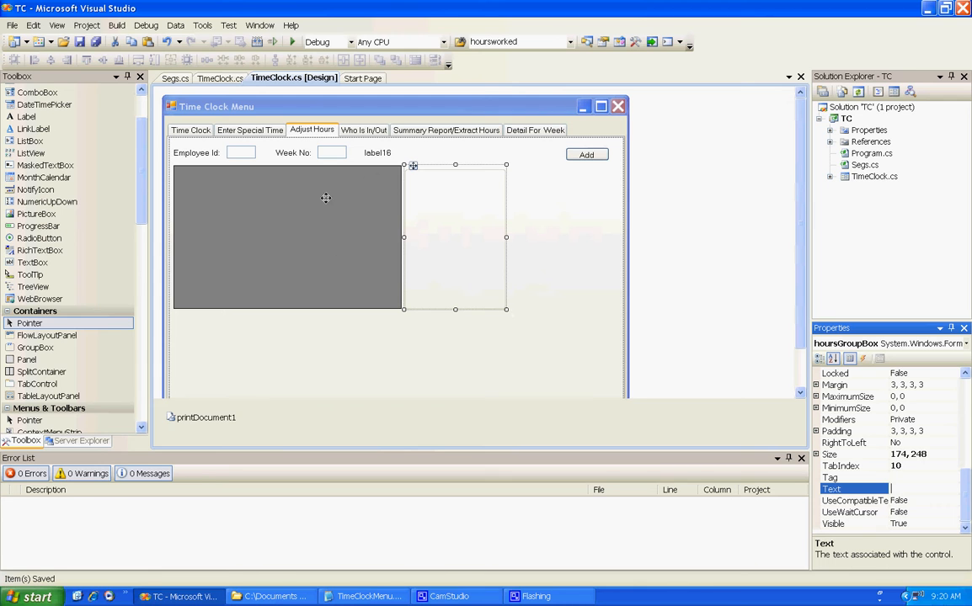
mouse_move(28, 116)
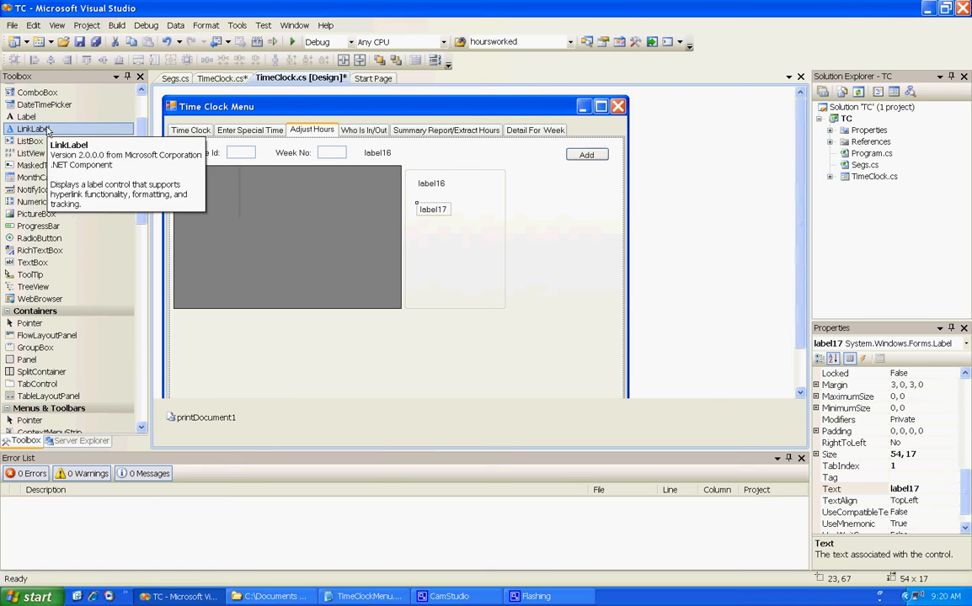
mouse_move(442, 209)
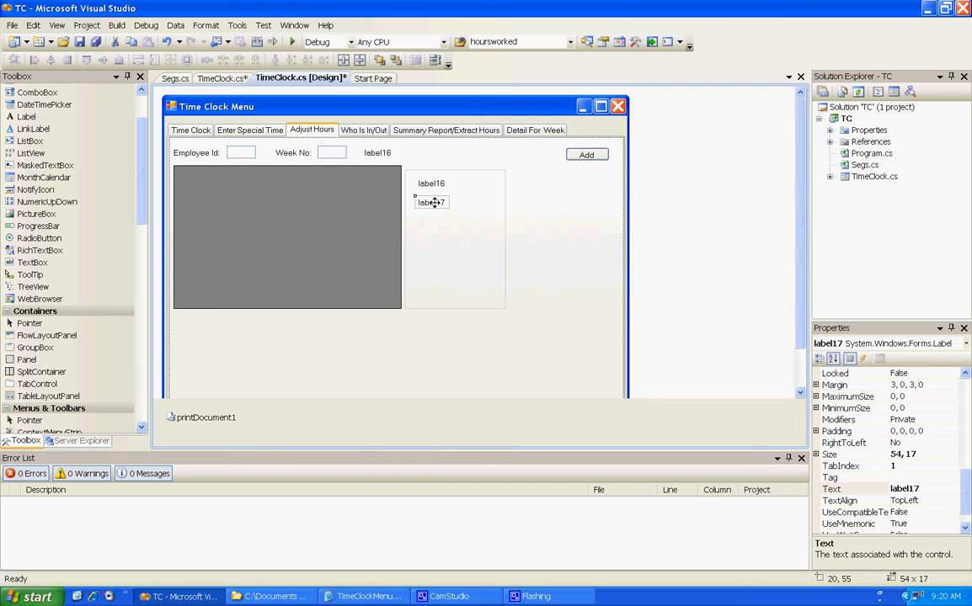
Move label17 to the bottom of hoursGroupBox, leaving label16 at the top selected.
drag(431, 202, 431, 295)
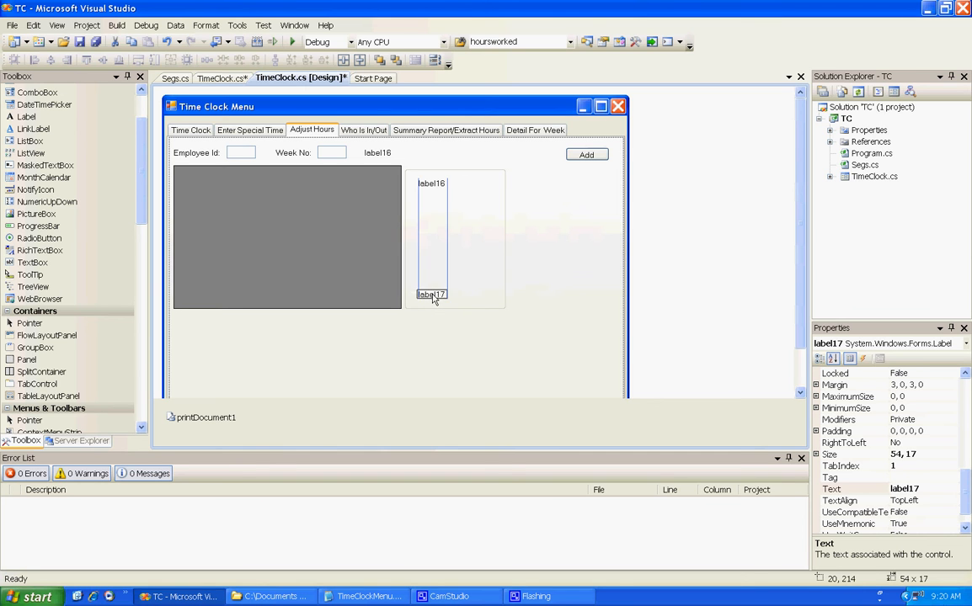
click(431, 183)
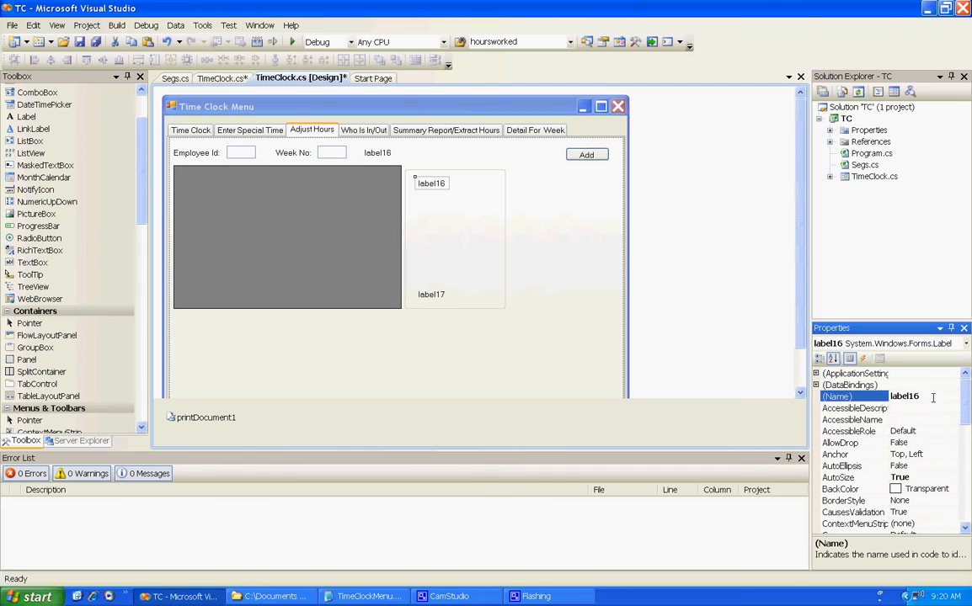
Rename label16 to totLabel1 with Text 'Sat', then select the bottom label.
key(BackSpace)
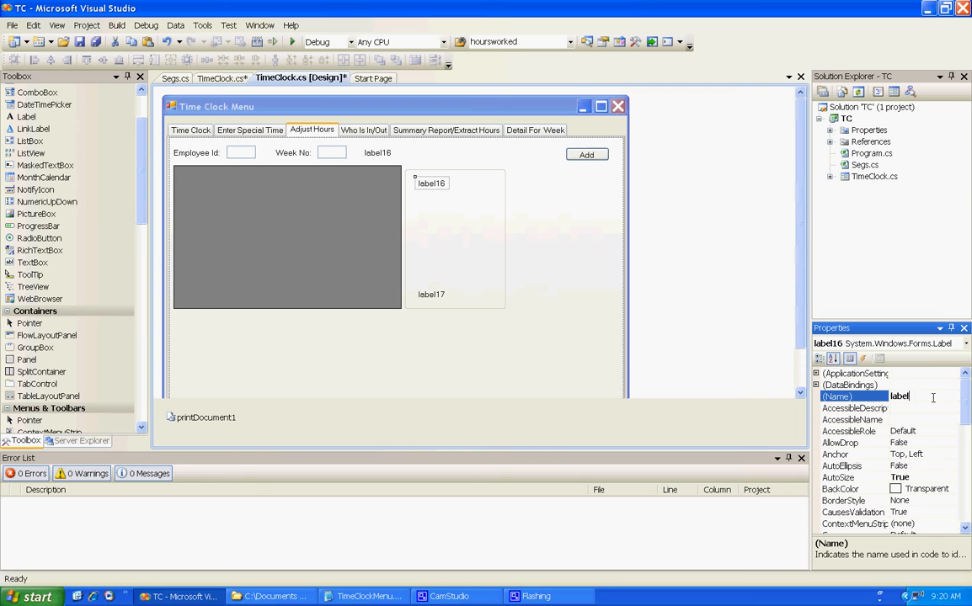
text(to)
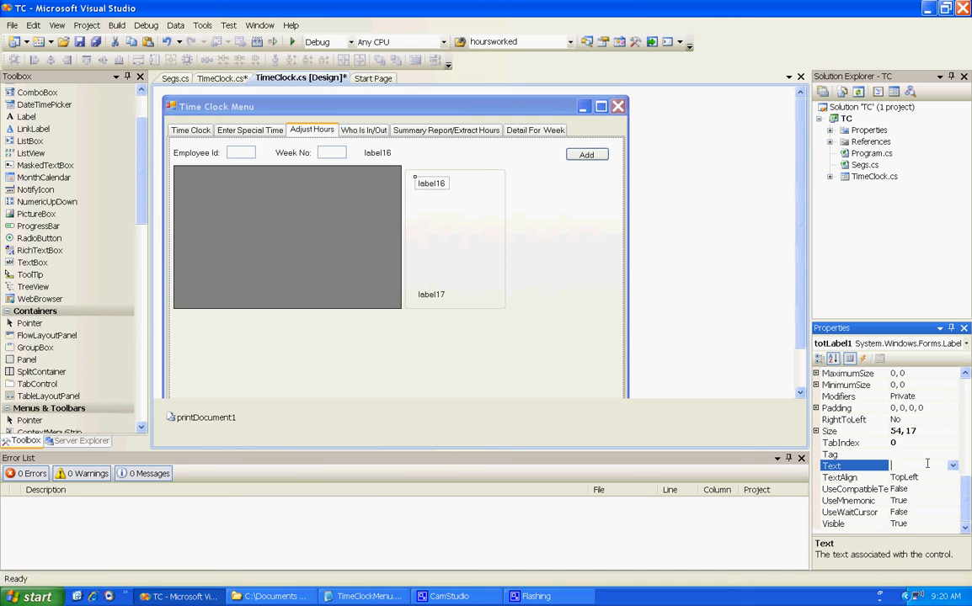
text(S)
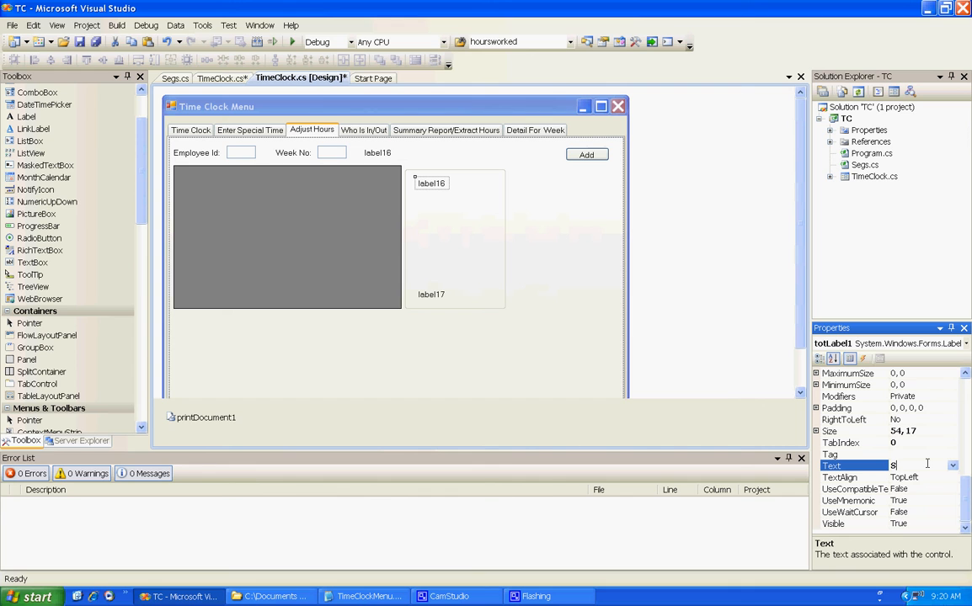
text(at)
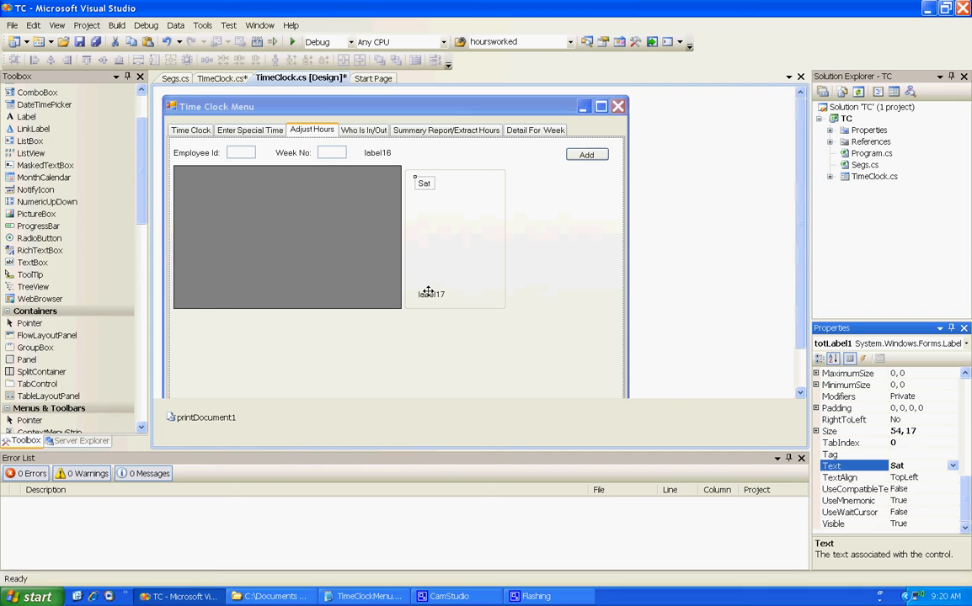
click(431, 294)
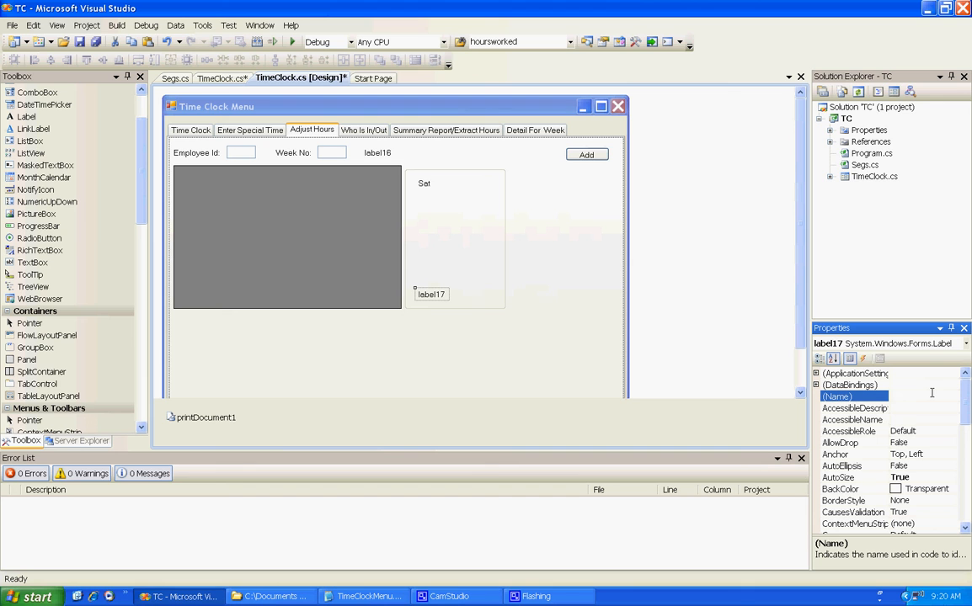
Rename label17 to totLabel8 and set its Text property to 'Total'.
text(totLabel)
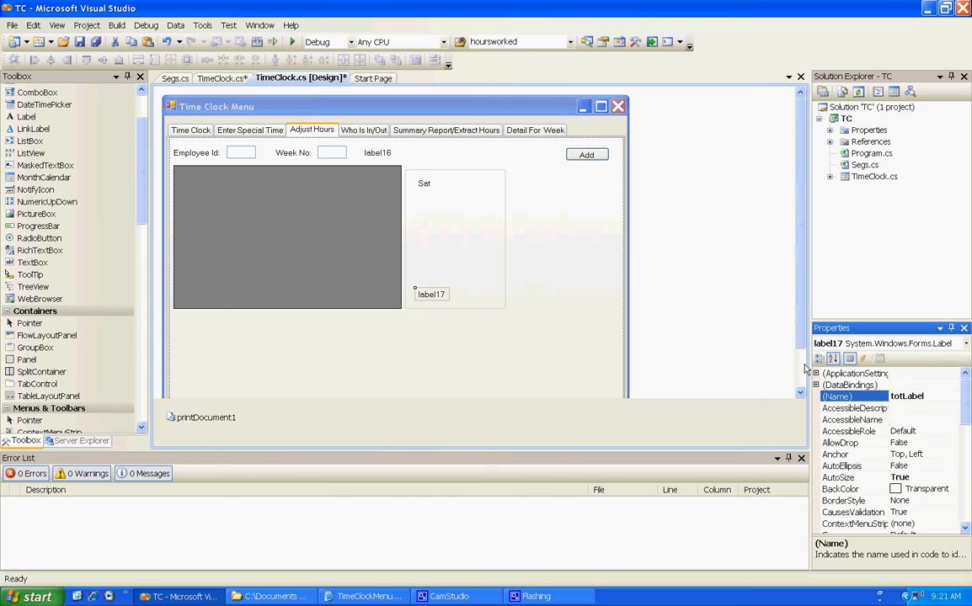
mouse_move(583, 131)
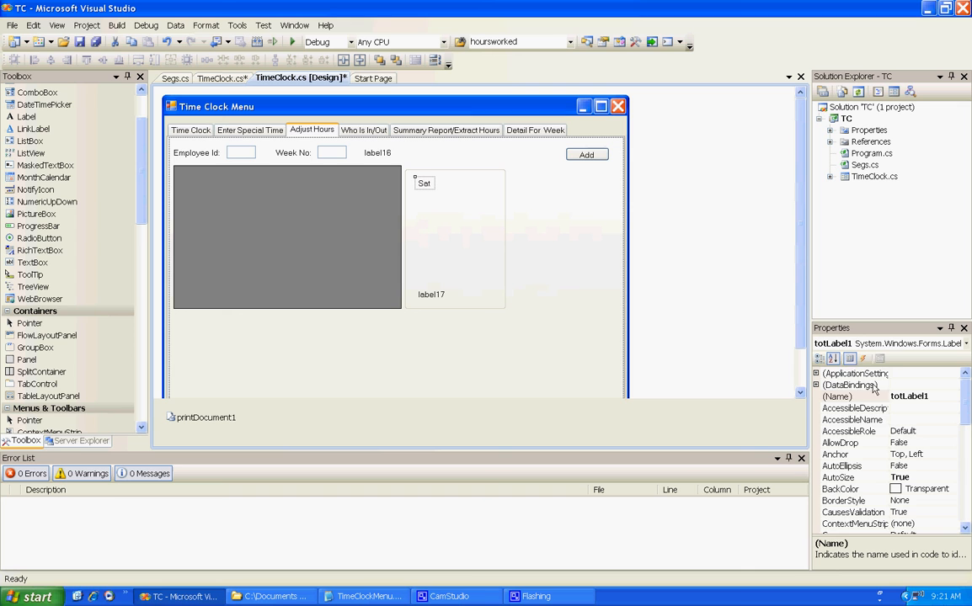
click(430, 294)
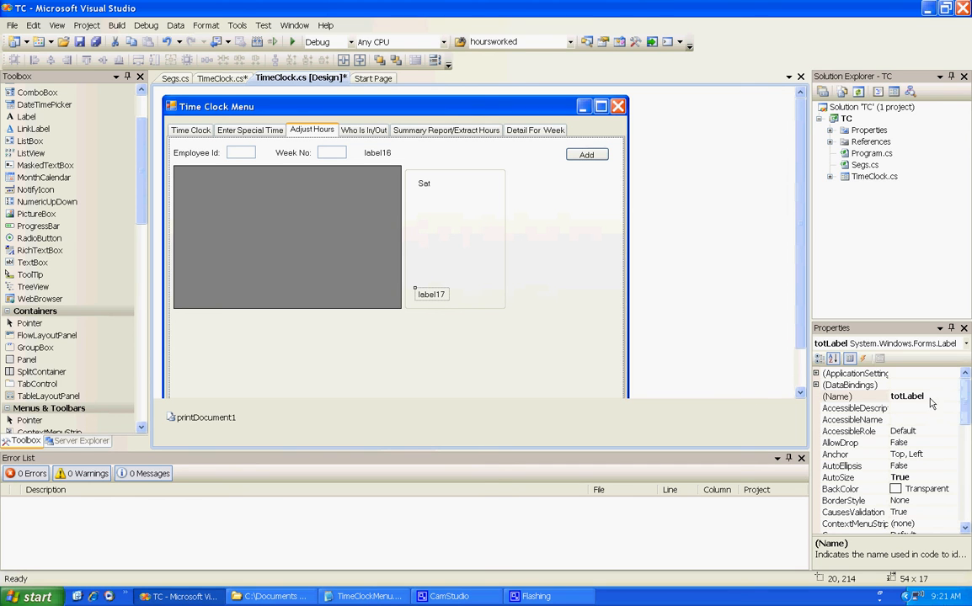
click(853, 396)
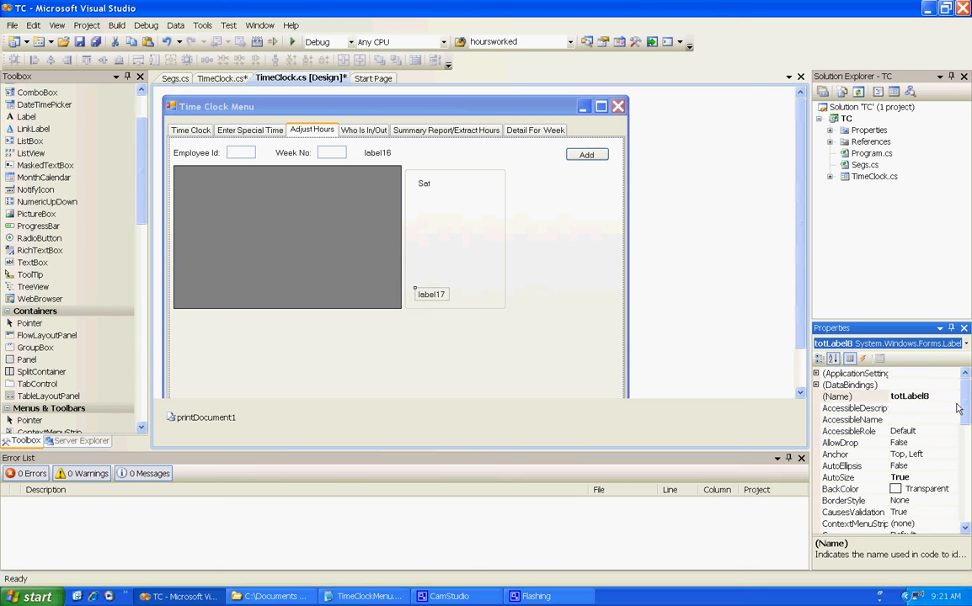
scroll(down, 3)
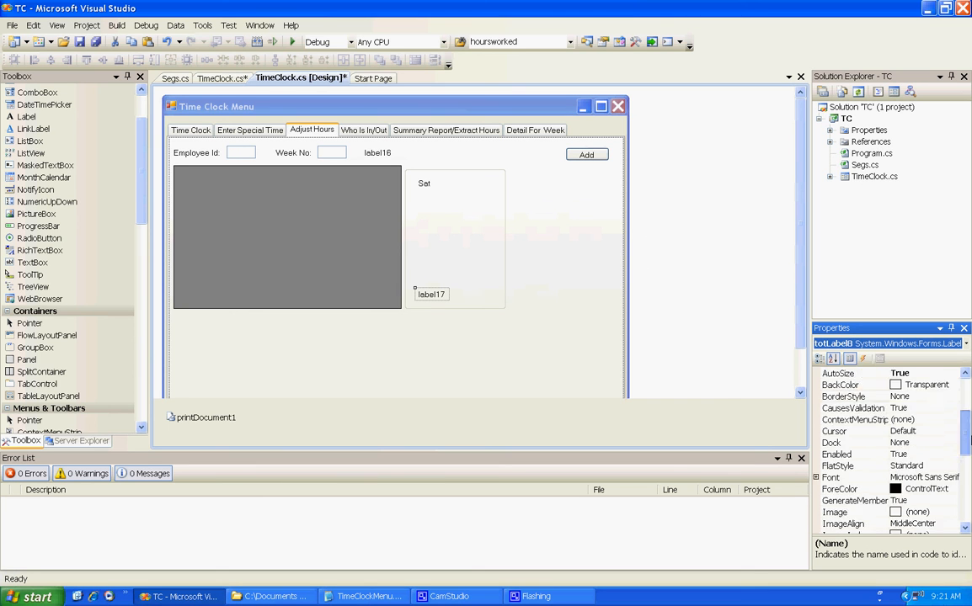
scroll(down, 3)
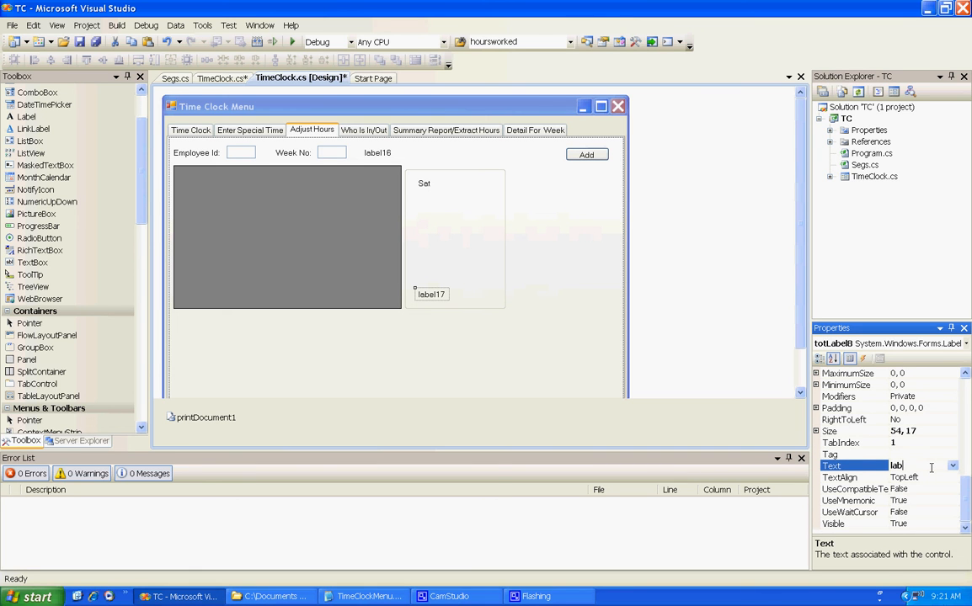
text(Tjotal)
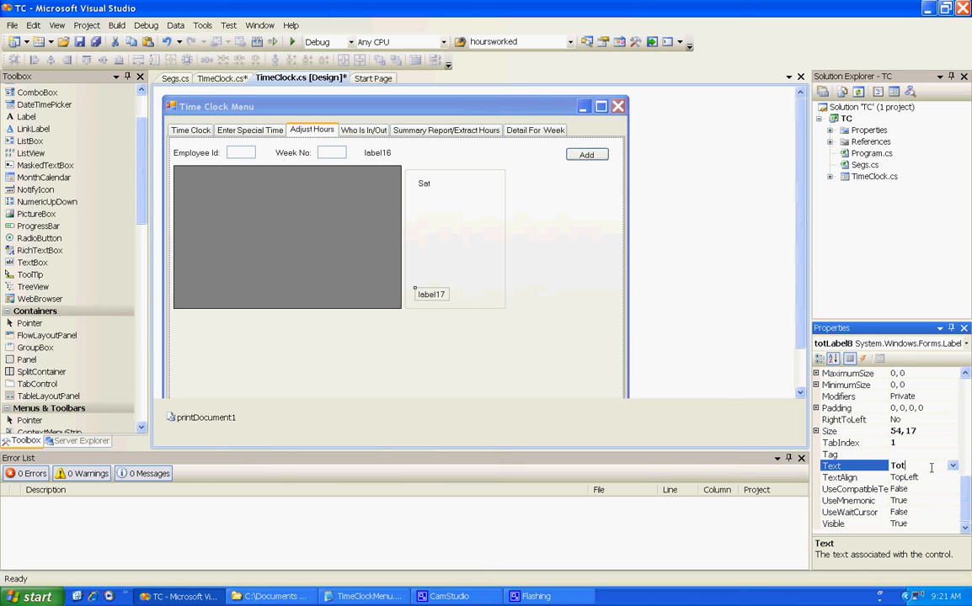
text(Total)
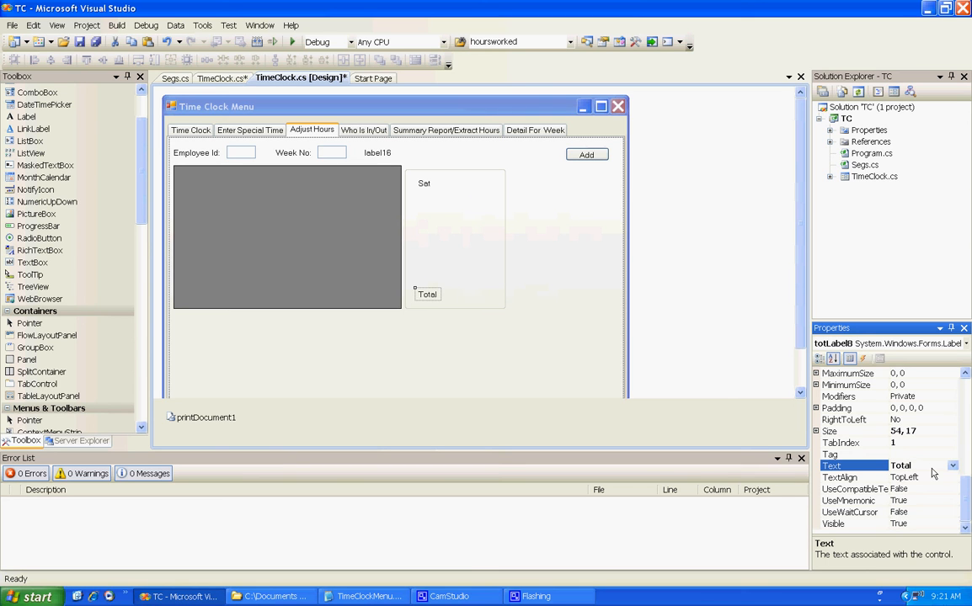